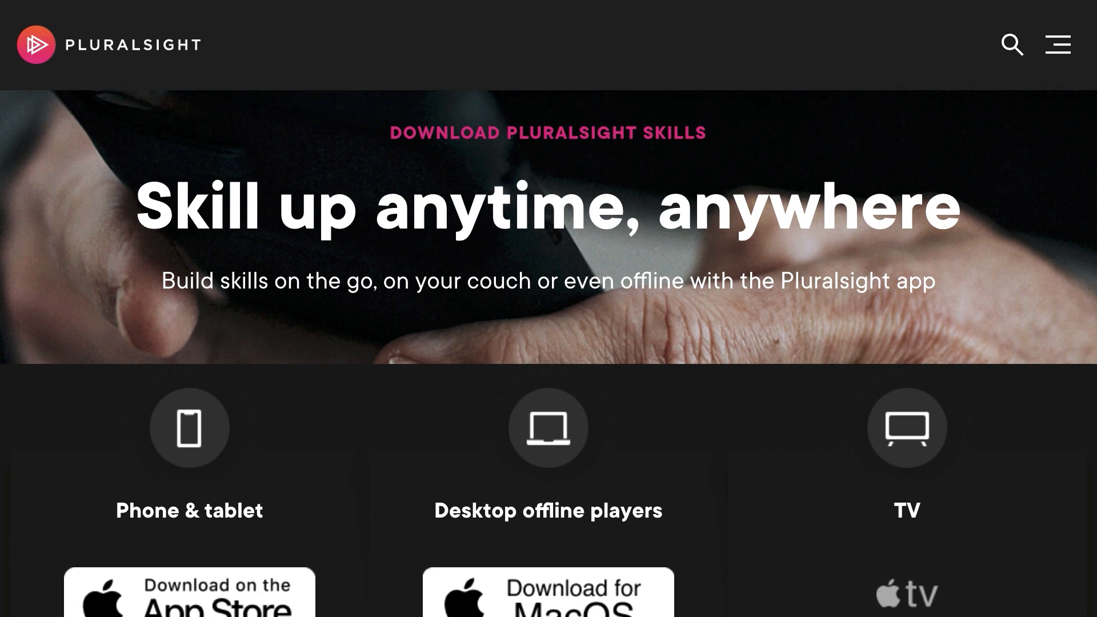
- Download the JavaScript: Getting Started course and let it open in the Pluralsight desktop app
scroll(down, 3)
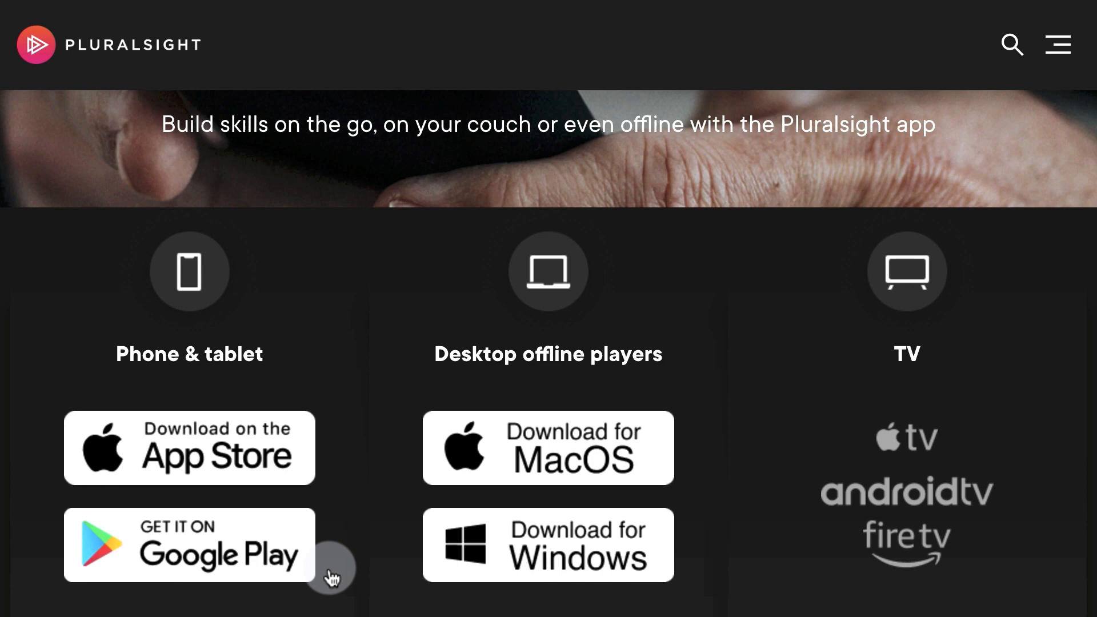
mouse_move(441, 552)
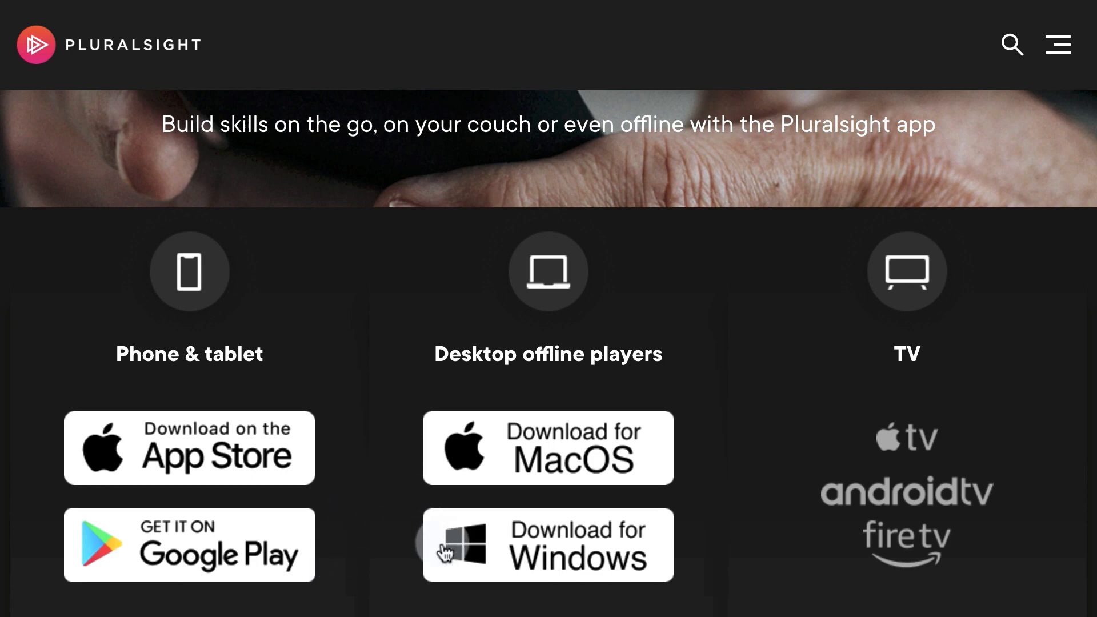
mouse_move(820, 441)
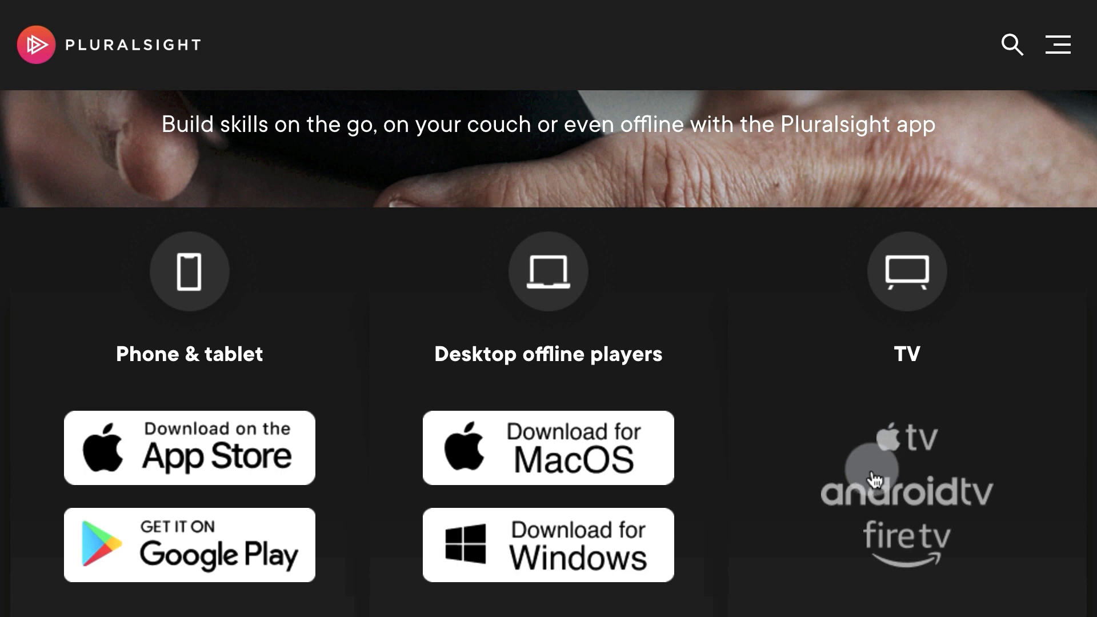
mouse_move(865, 544)
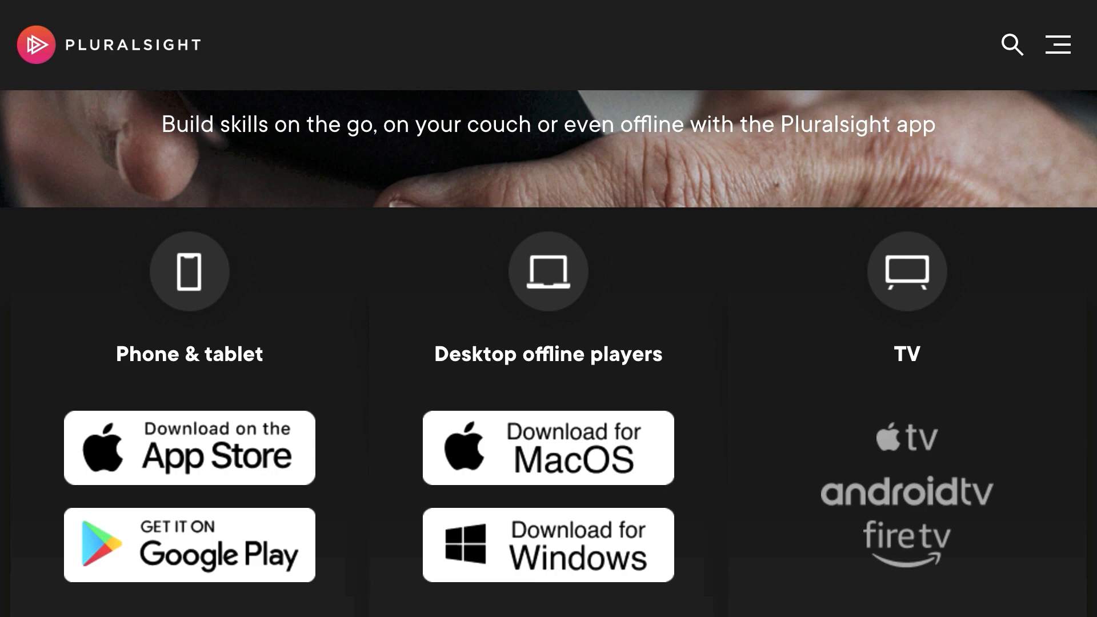
scroll(down, 3)
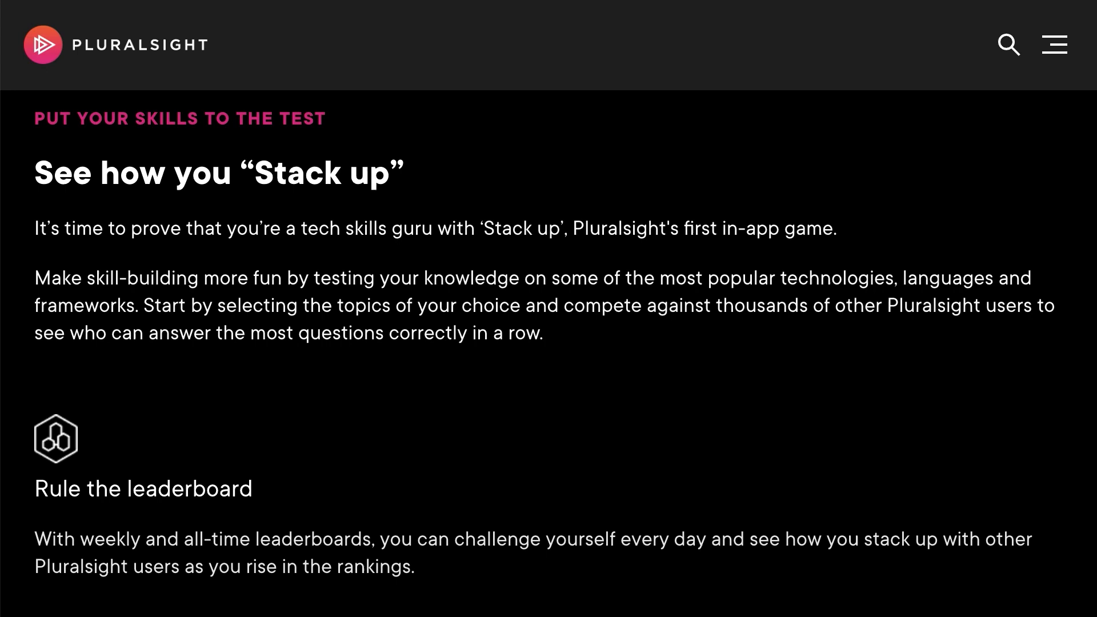
scroll(down, 3)
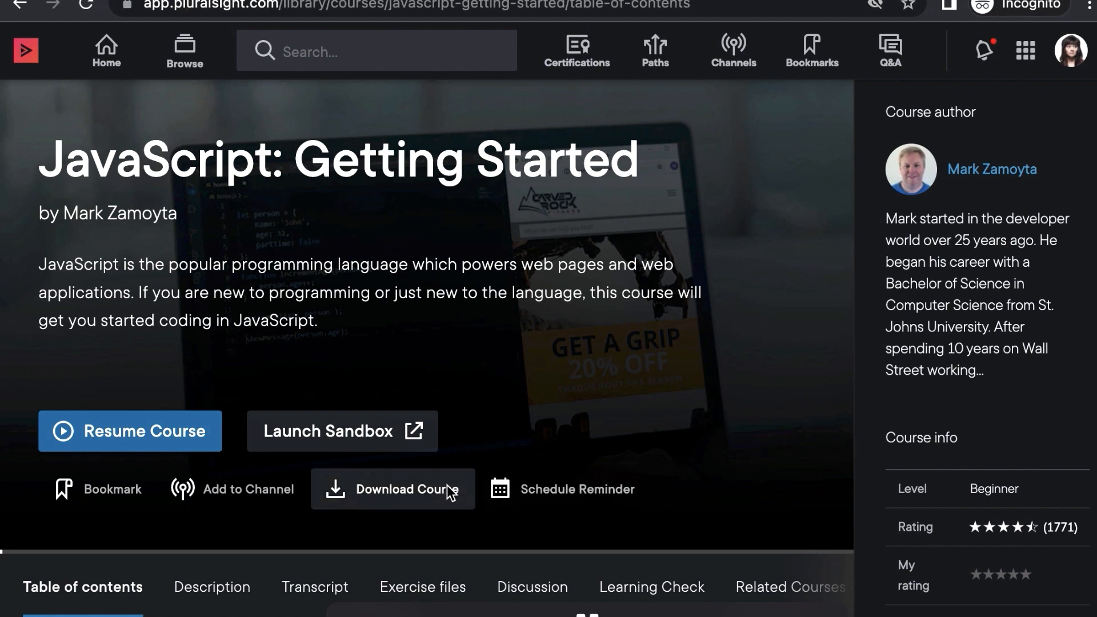
click(392, 488)
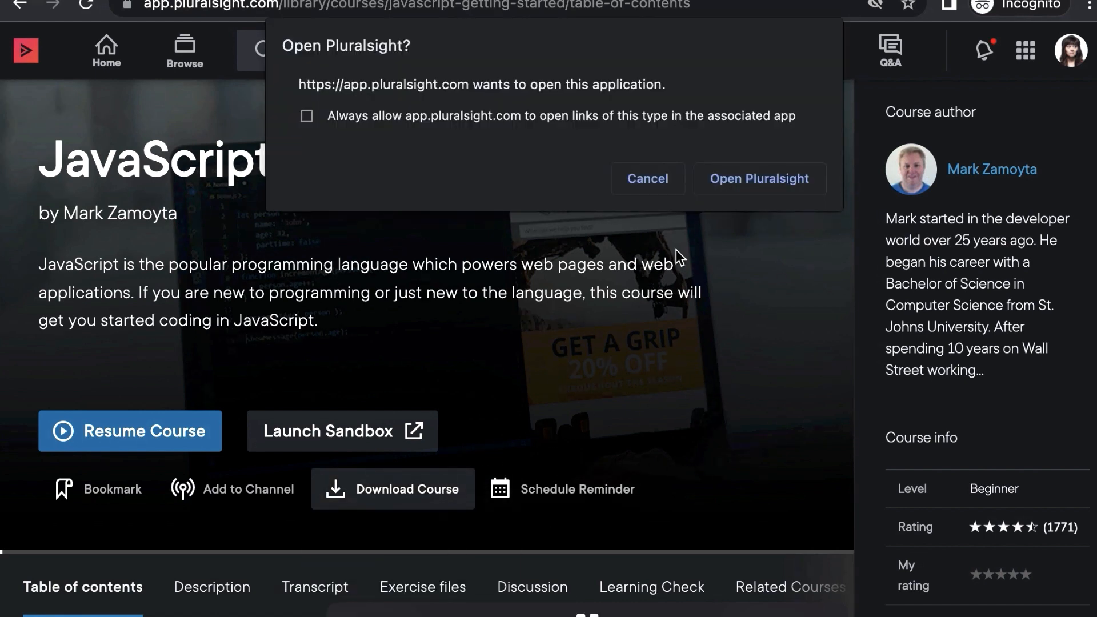
click(646, 179)
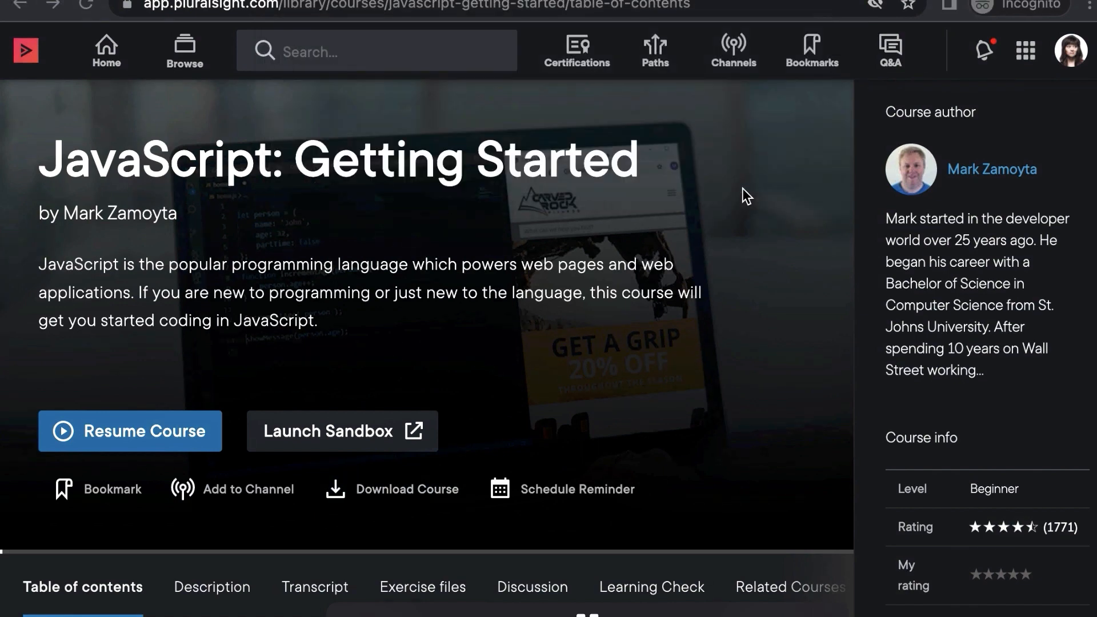
click(407, 488)
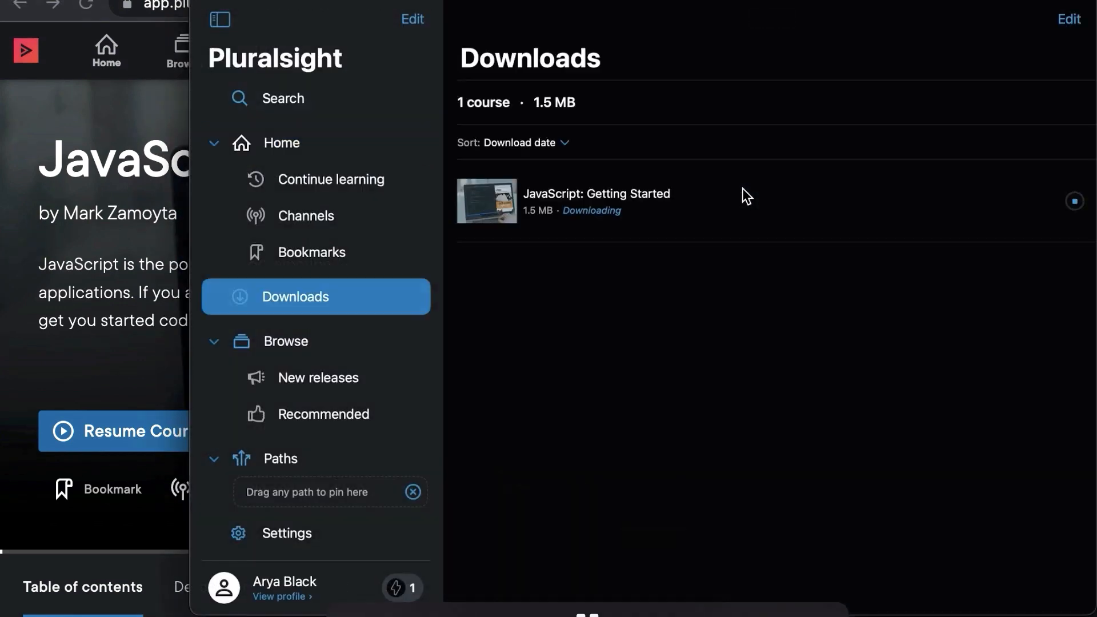